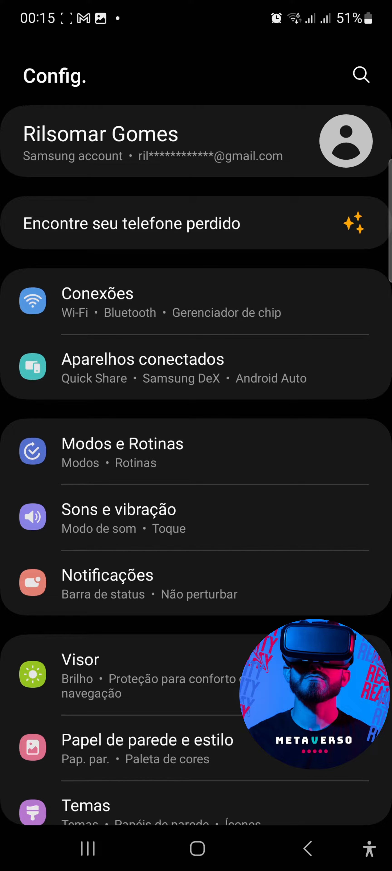
# Go into Connections and reach More connection settings listing VPN and Private DNS.
pyautogui.scroll(-3)
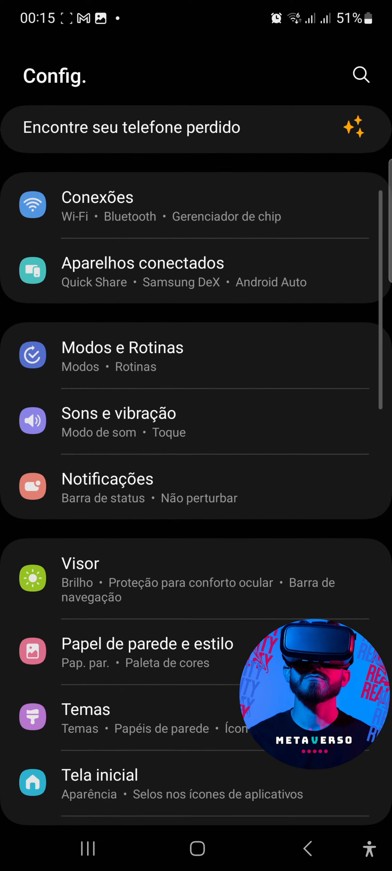
pyautogui.scroll(-3)
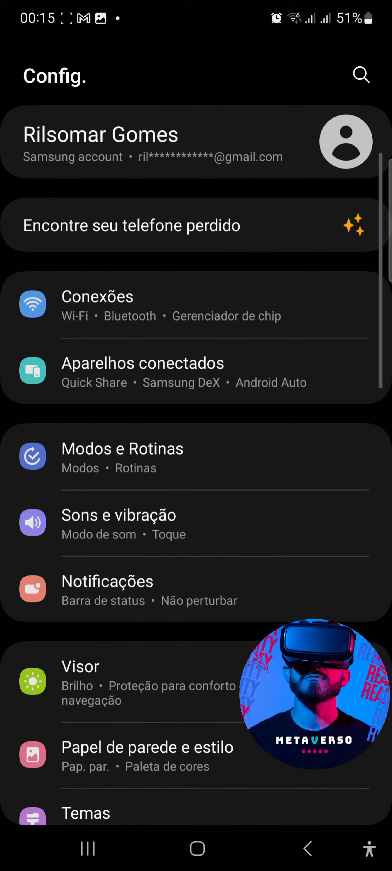
pyautogui.scroll(-3)
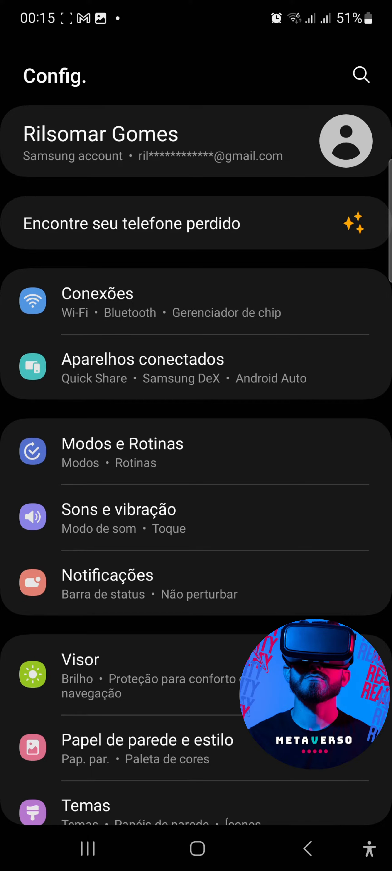
pyautogui.click(98, 294)
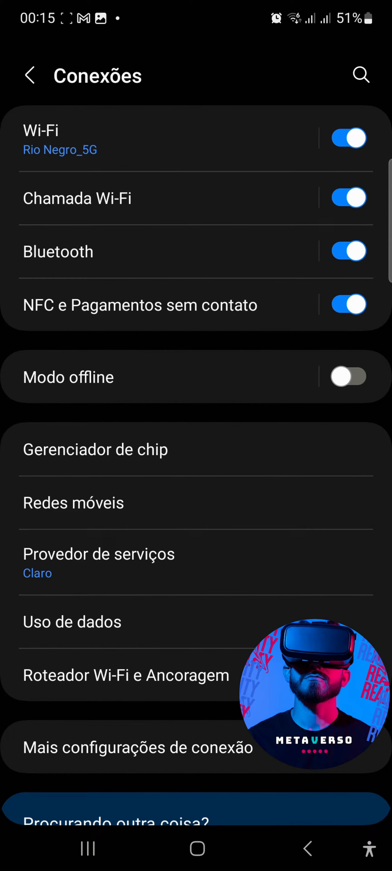
pyautogui.scroll(-3)
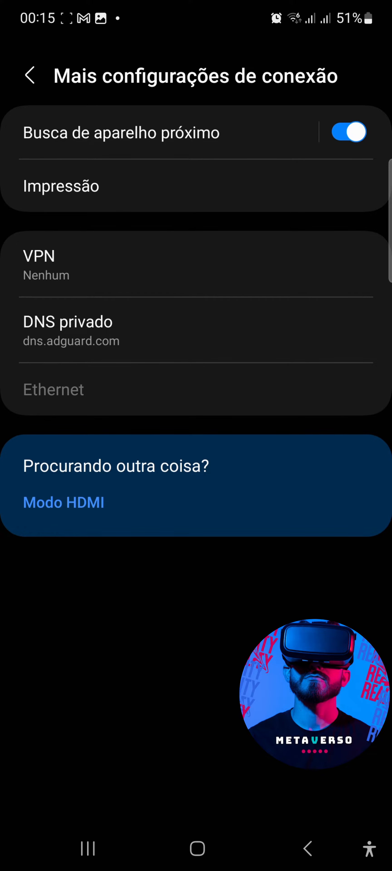
# Switch Private DNS from dns.adguard.com to Off and save it.
pyautogui.click(68, 322)
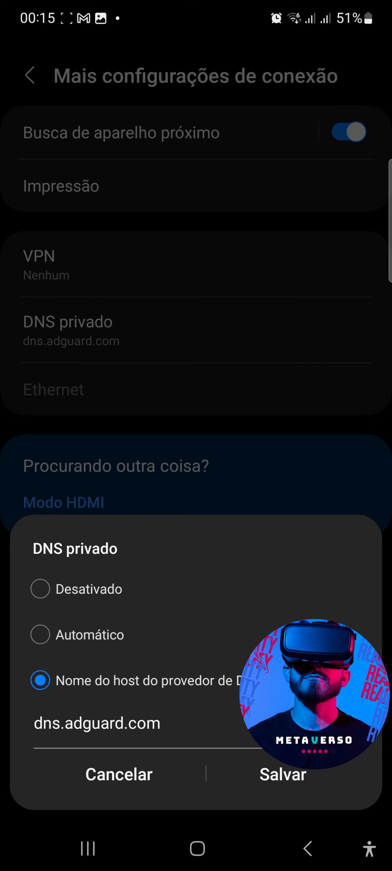
pyautogui.click(41, 591)
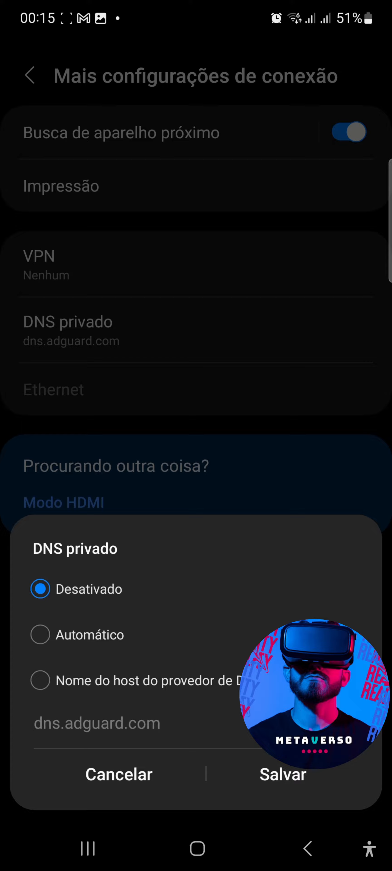
pyautogui.click(283, 775)
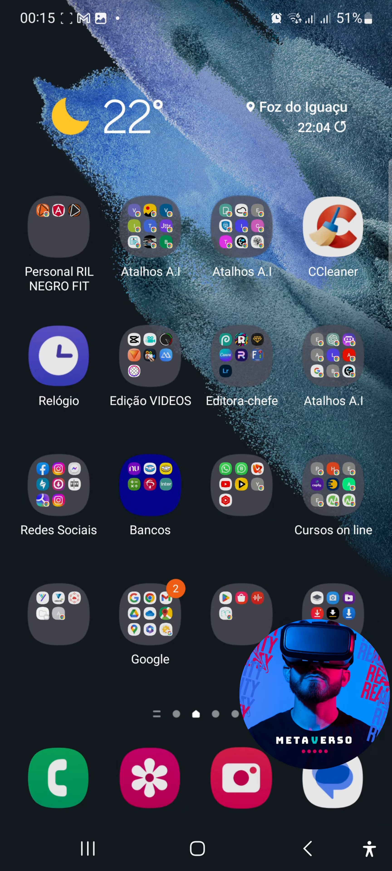
# Swipe across home screen pages to reach and launch CapCut.
pyautogui.hscroll(-3)
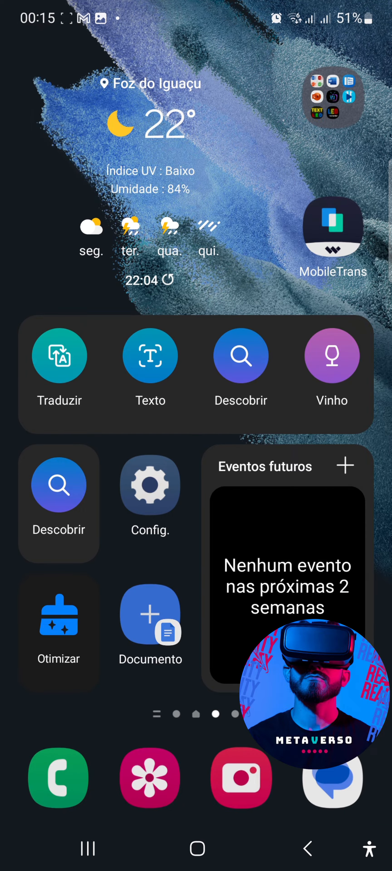
pyautogui.hscroll(-3)
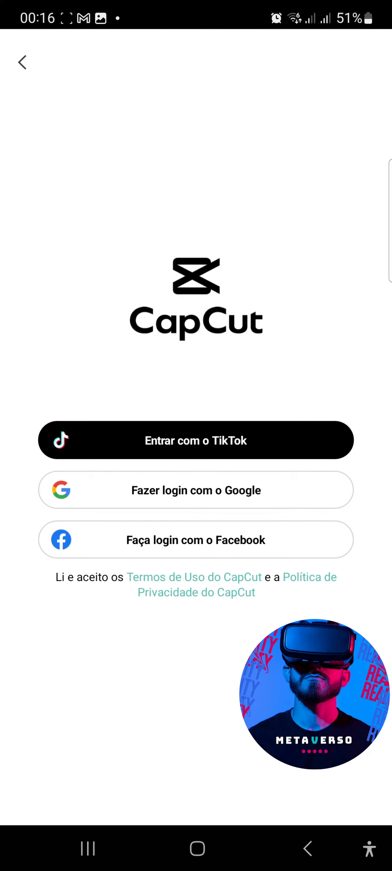
# Sign in to CapCut and go to the Edit home with local projects.
pyautogui.click(195, 440)
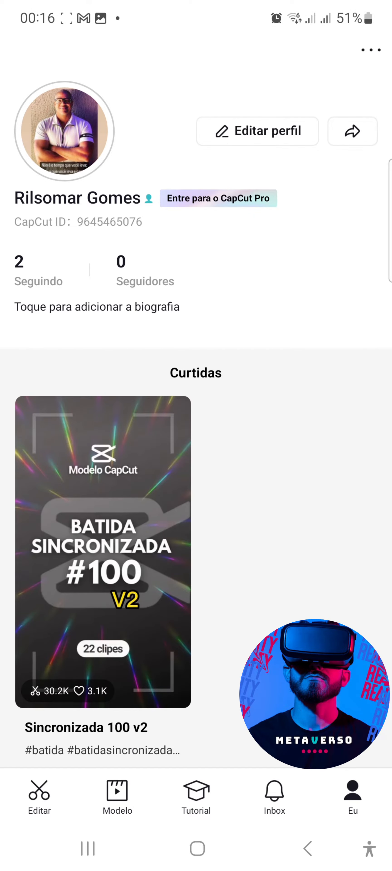
pyautogui.click(39, 795)
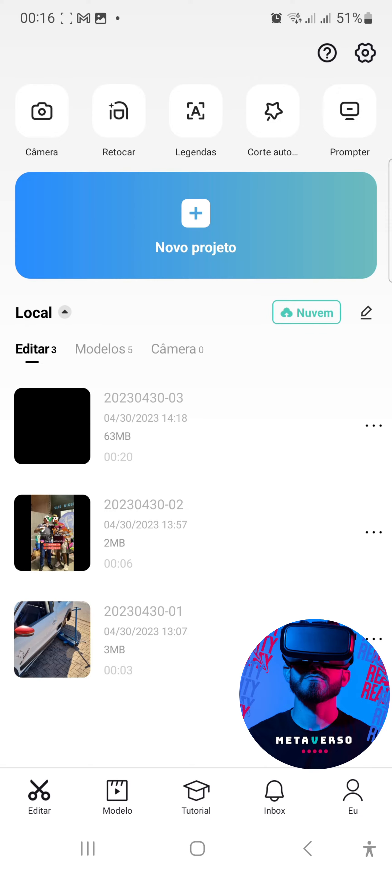
pyautogui.click(117, 795)
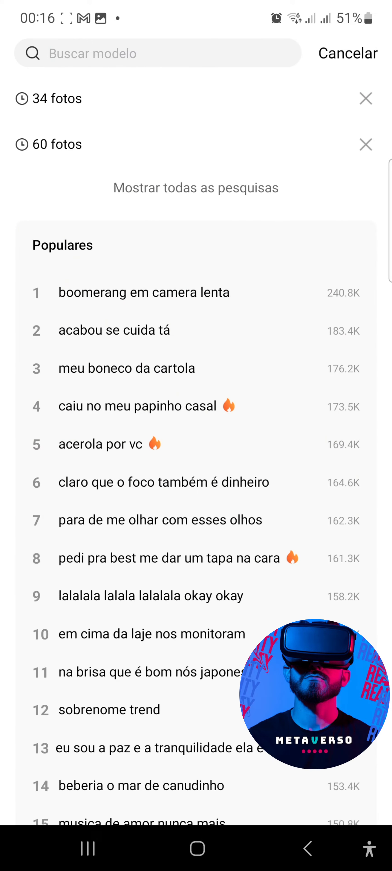
pyautogui.click(57, 98)
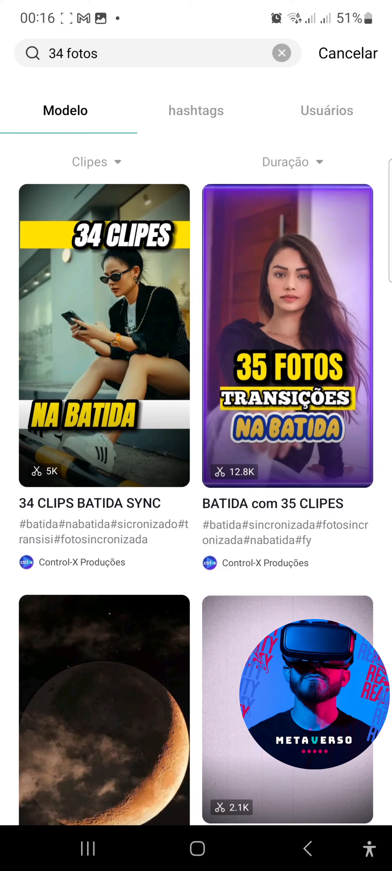
pyautogui.click(347, 53)
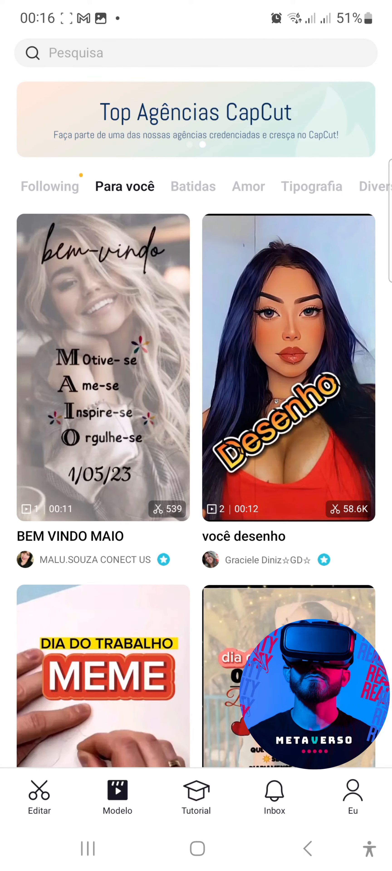
pyautogui.click(353, 793)
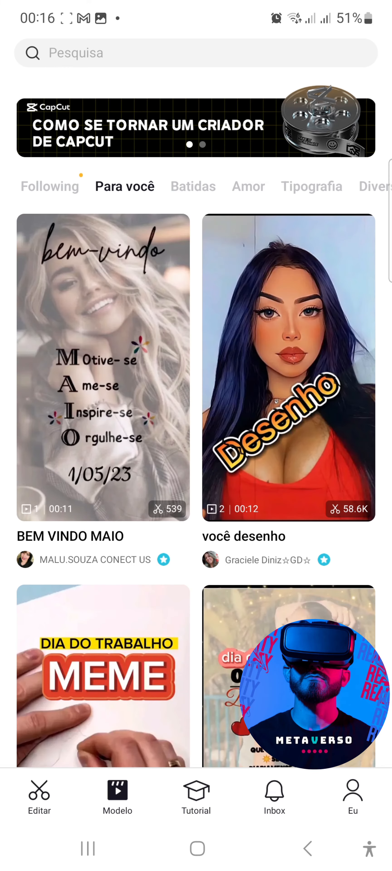
pyautogui.click(39, 795)
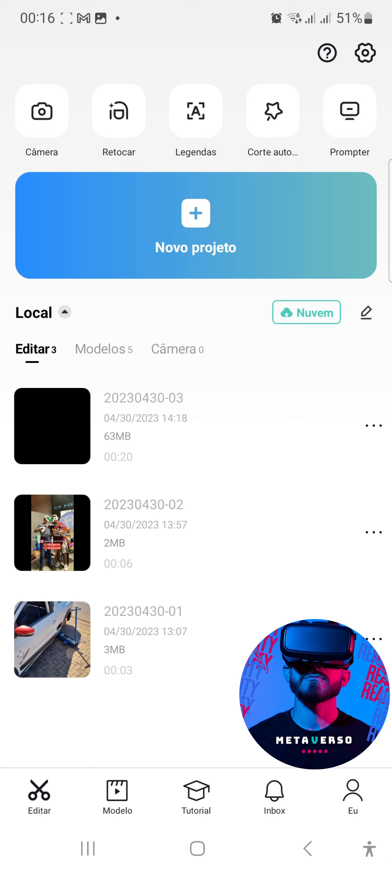